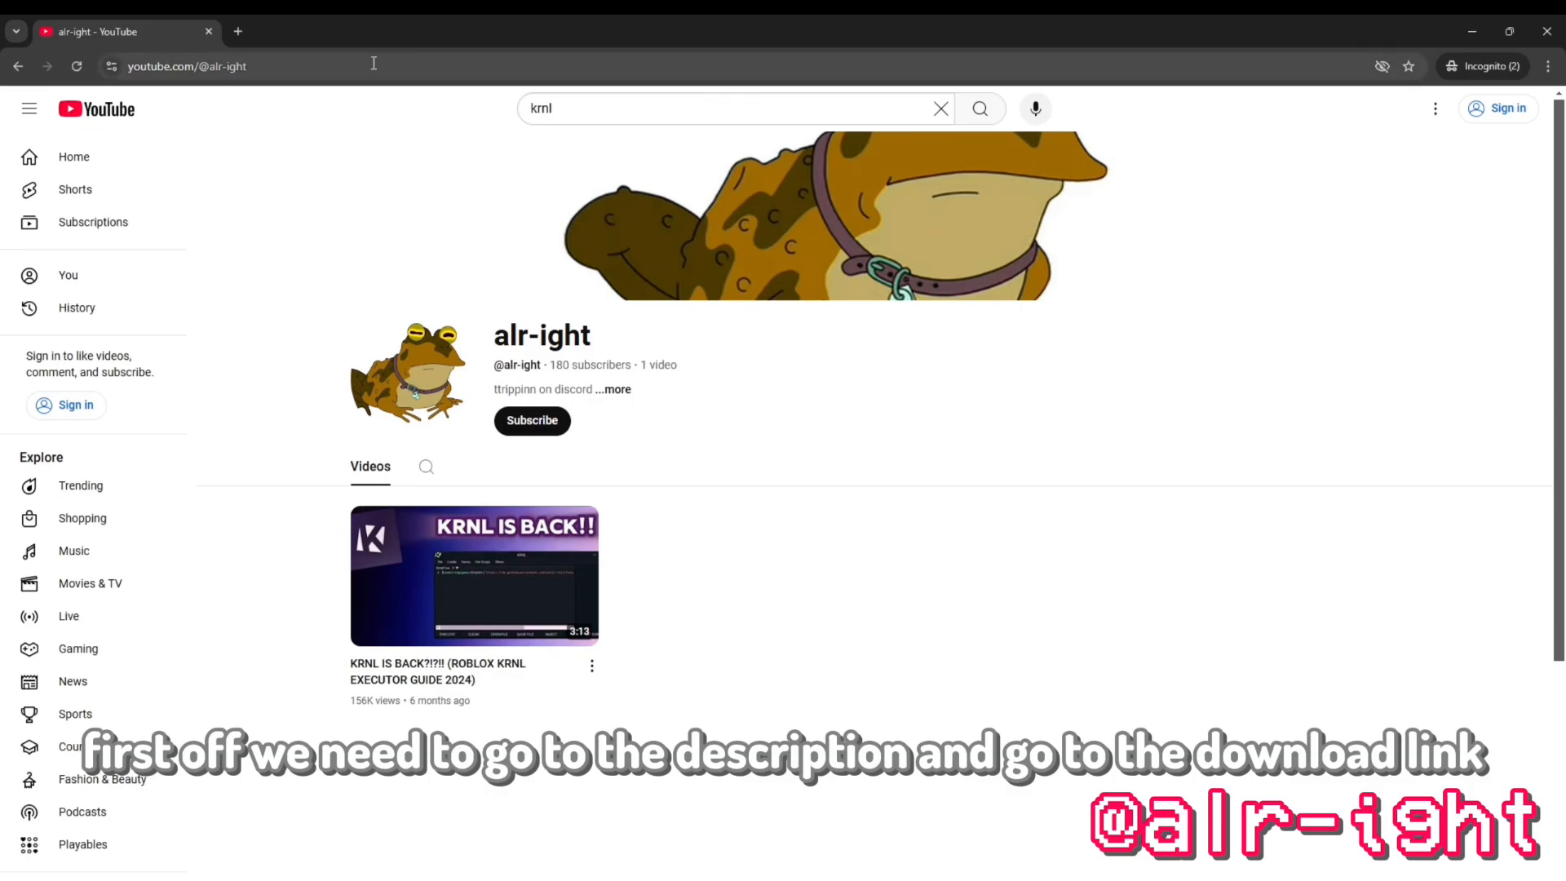
Go to the shorturl.gg/HJ4 download link from the address bar.
type("https://shorturl.gg/HJ4")
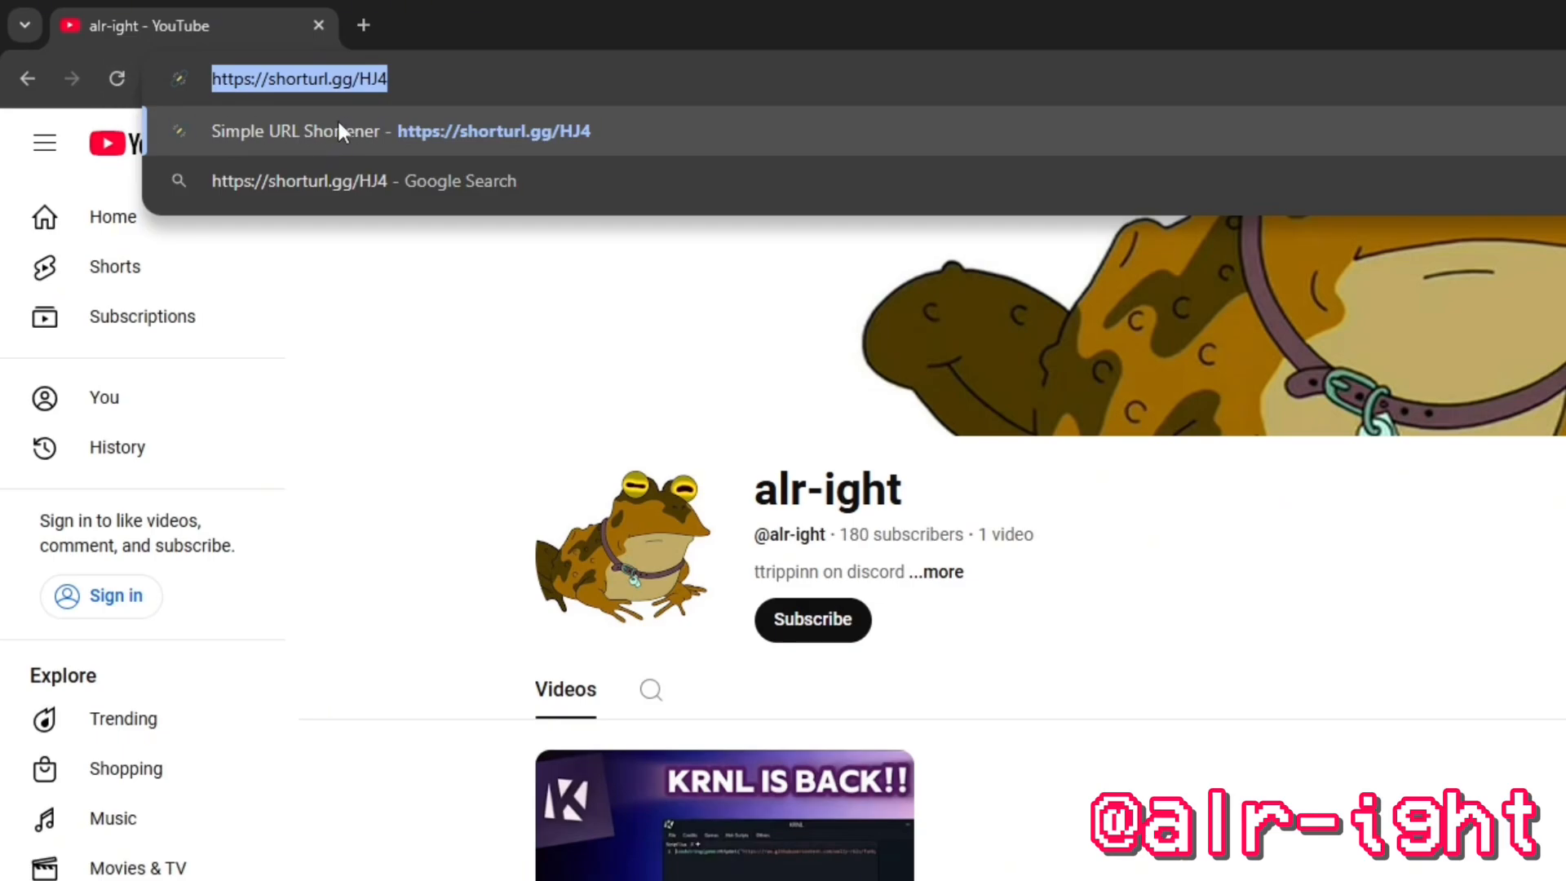
key("Enter")
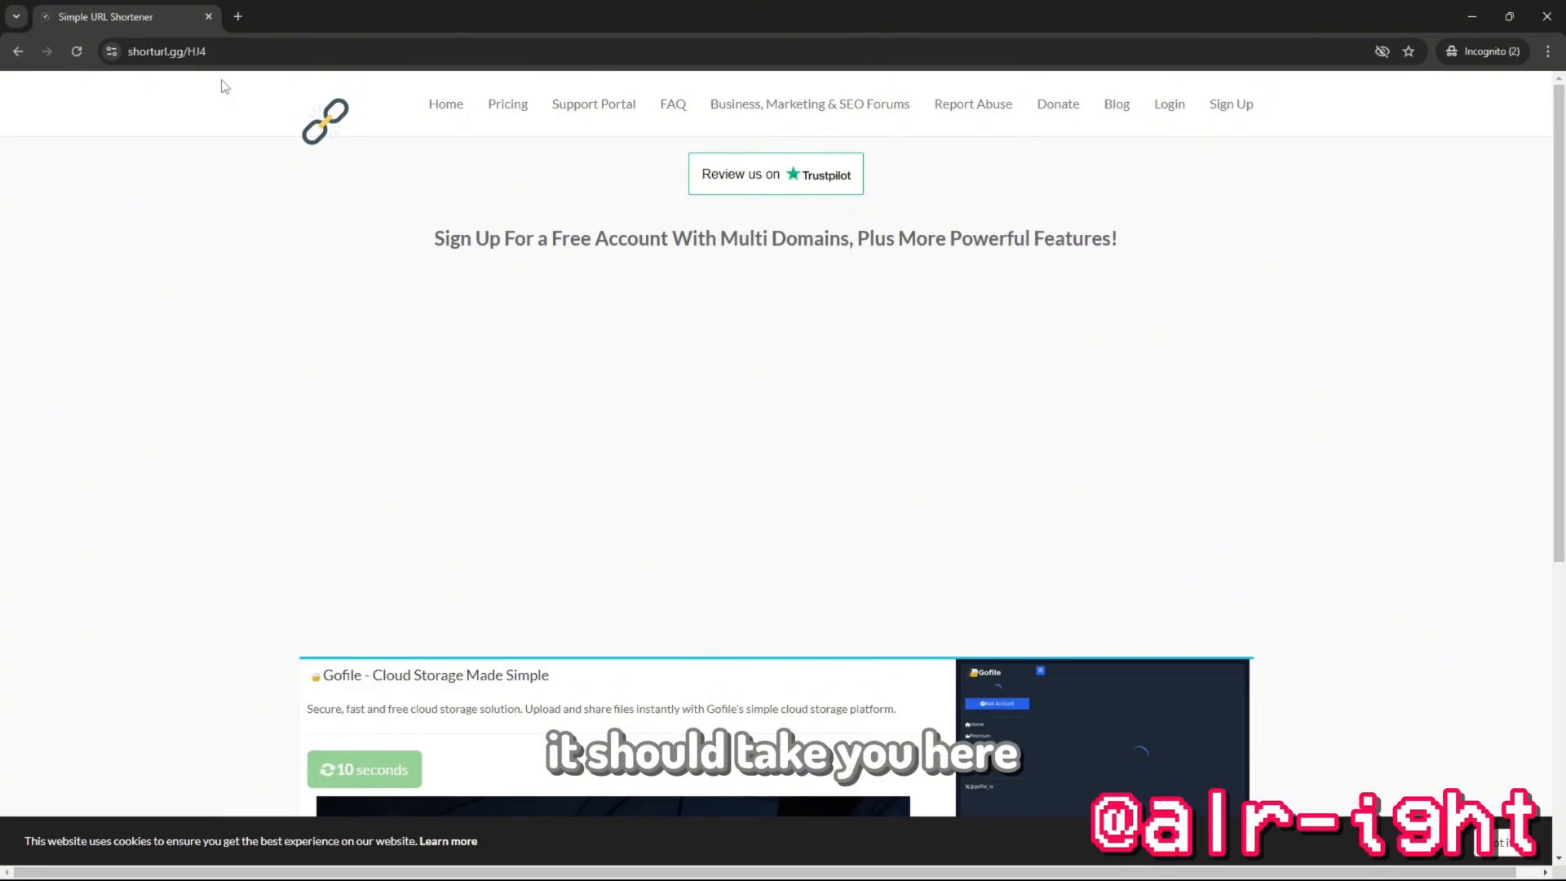
Wait out the 10-second timer and proceed past the shortener.
scroll("down", 3)
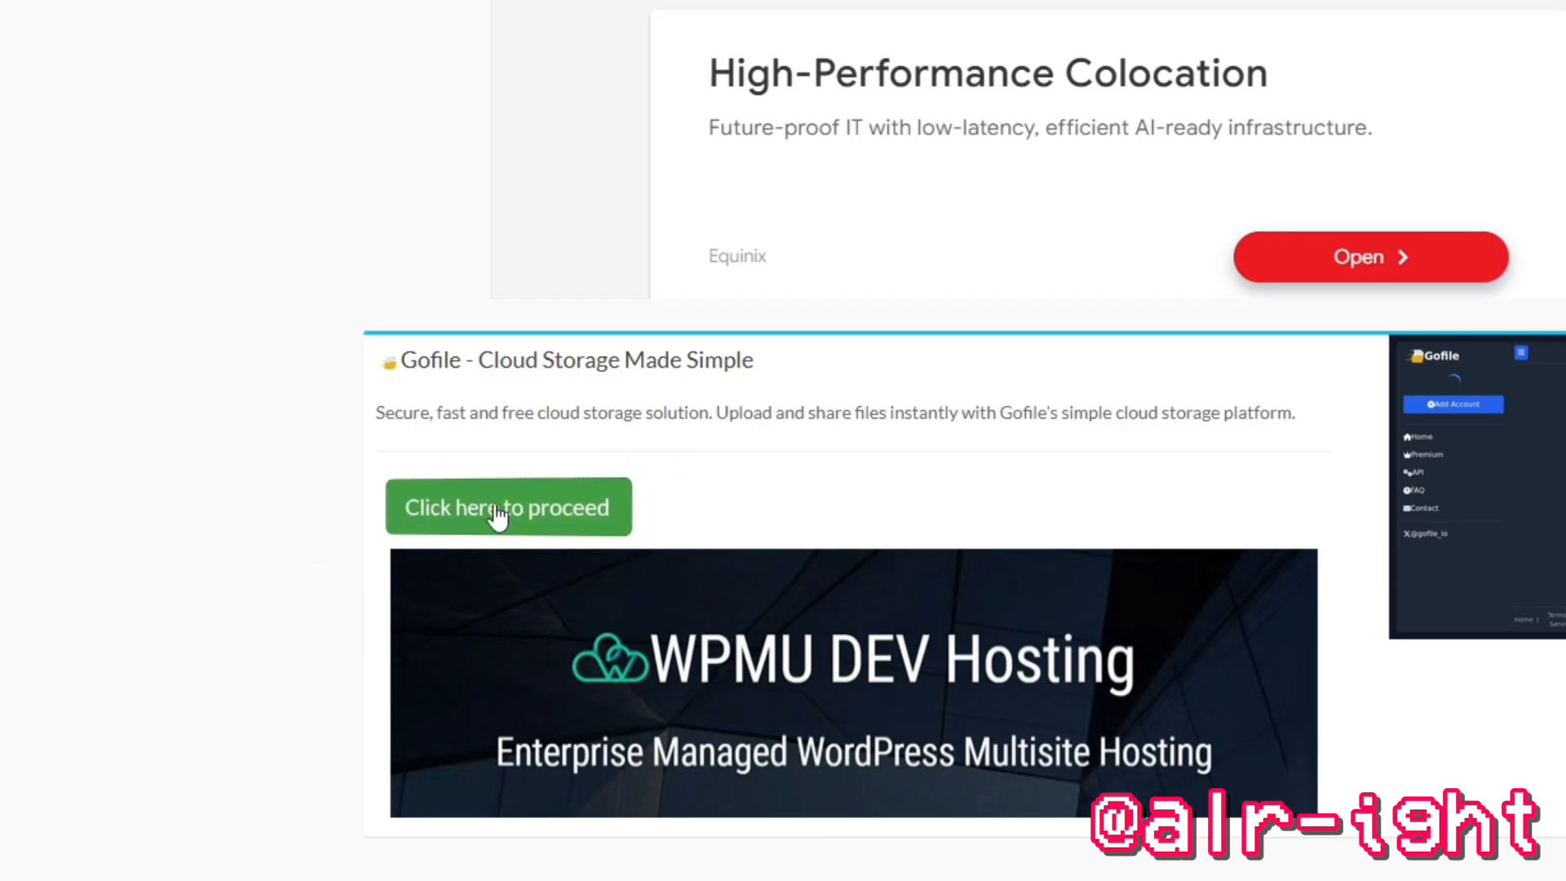
left_click(507, 506)
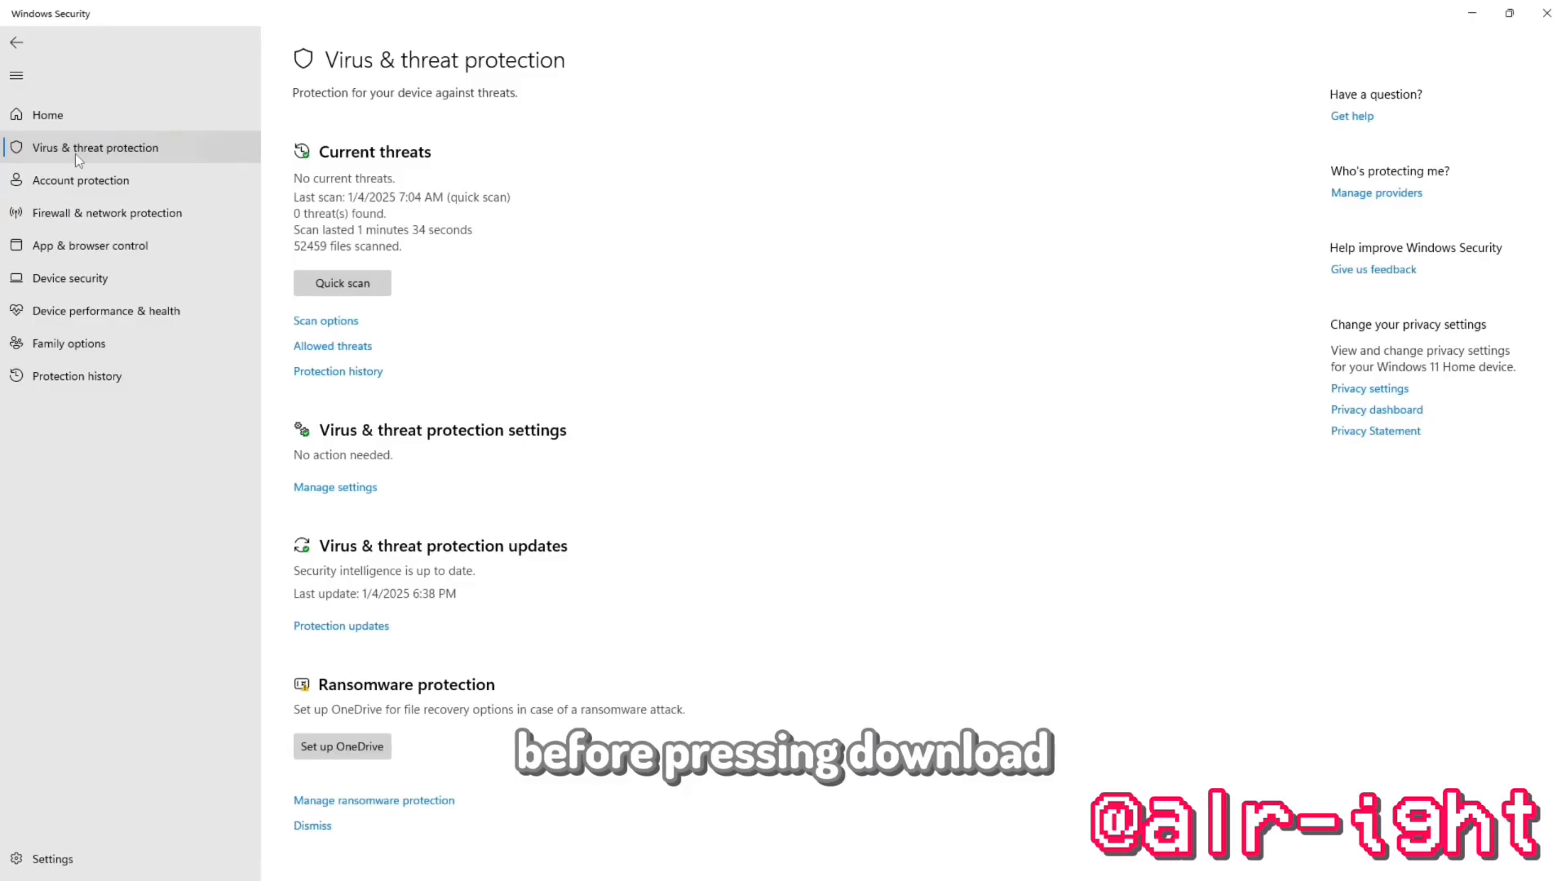
mouse_move(675, 237)
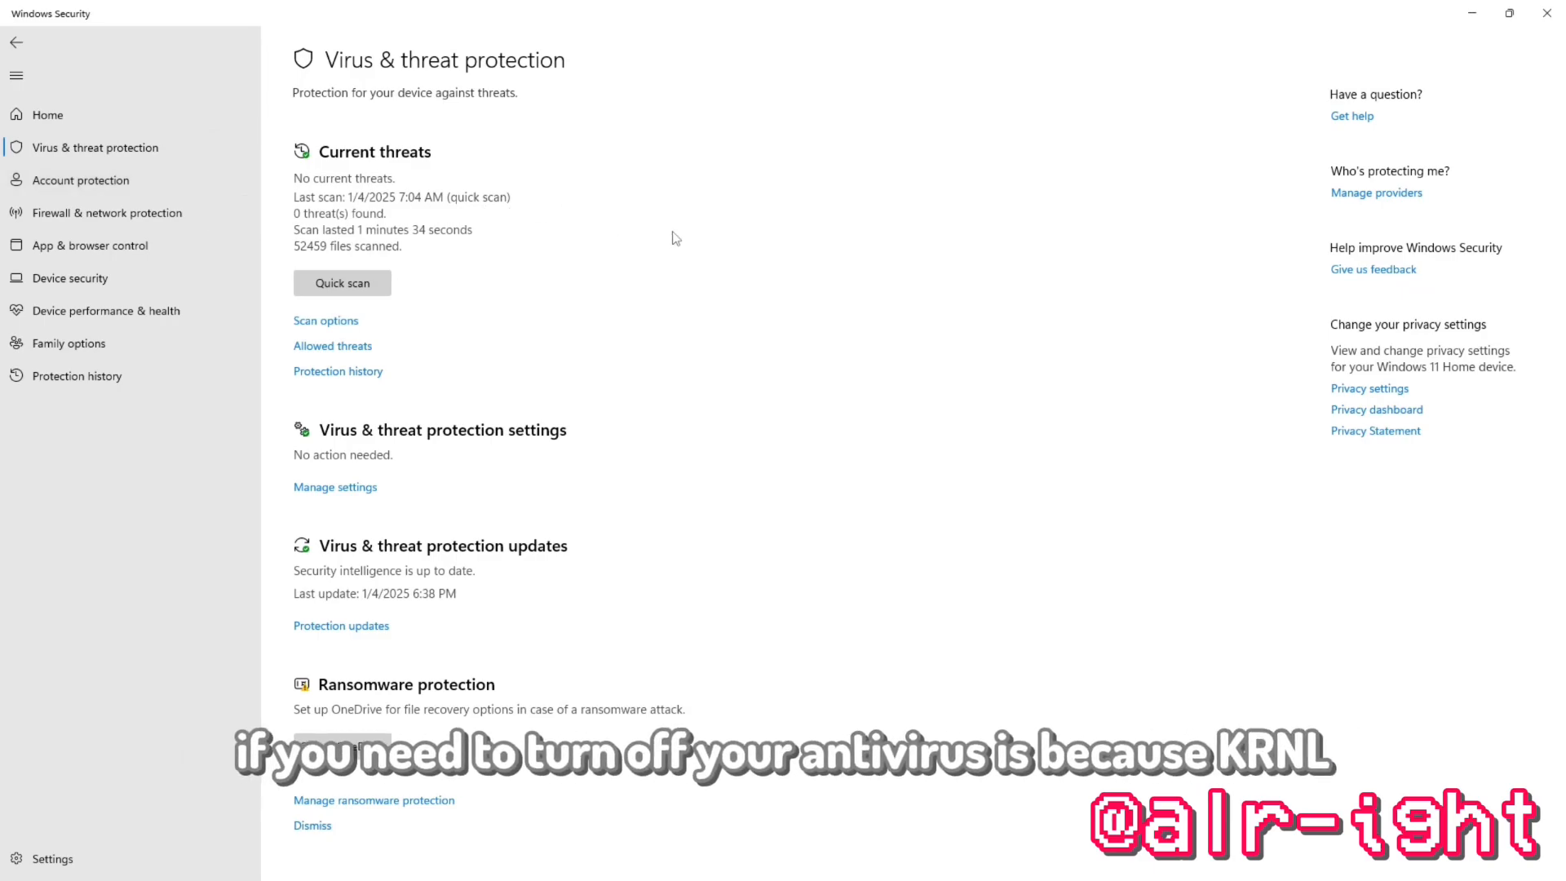
mouse_move(646, 255)
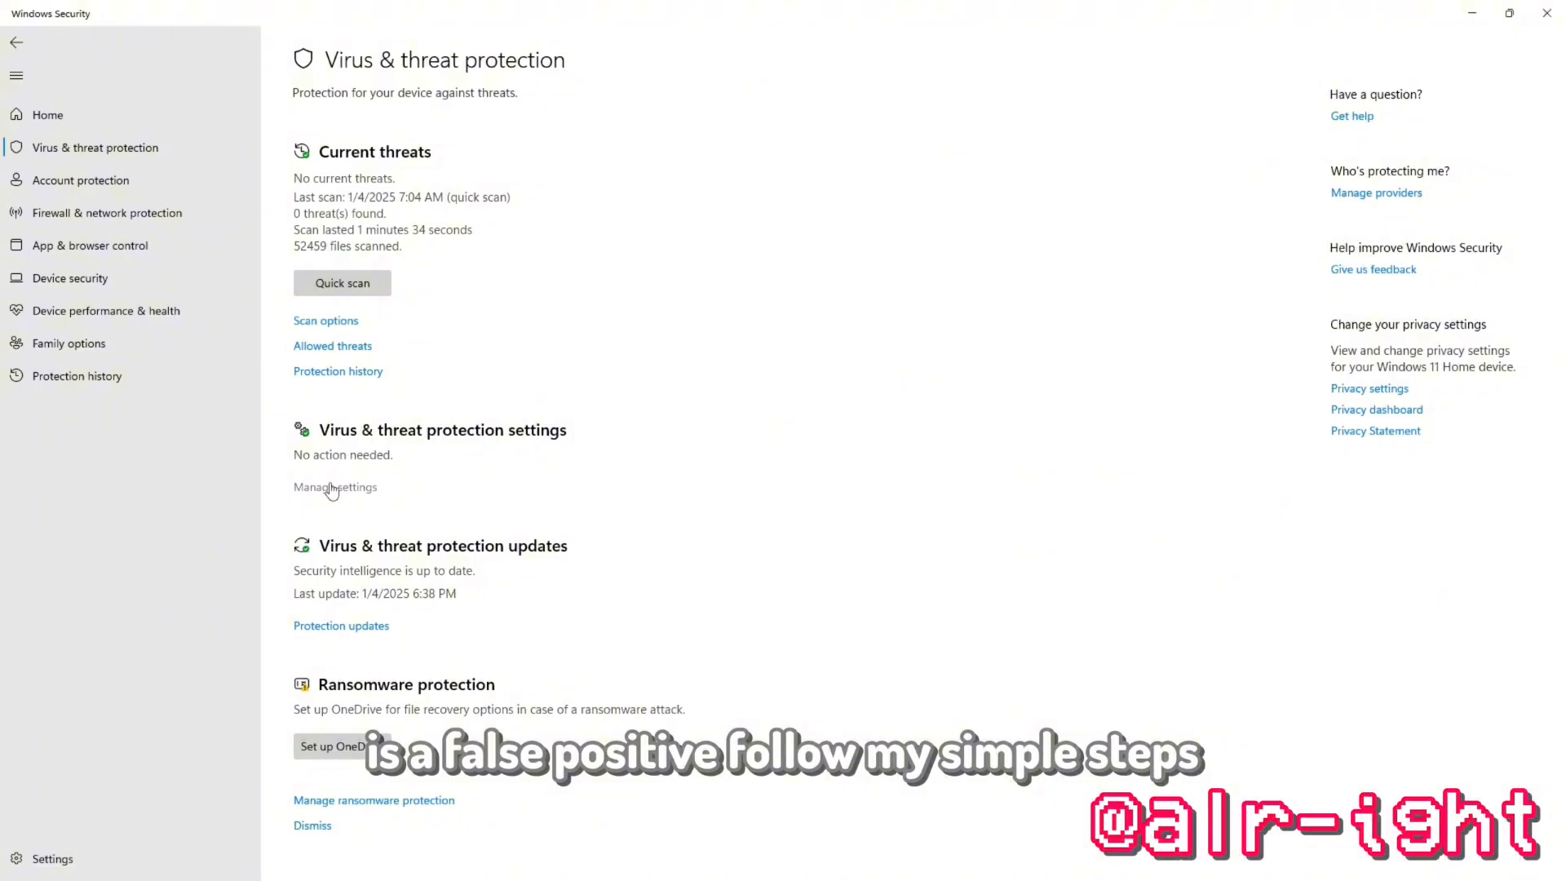
Open virus protection Manage settings and switch Real-time protection off.
left_click(335, 488)
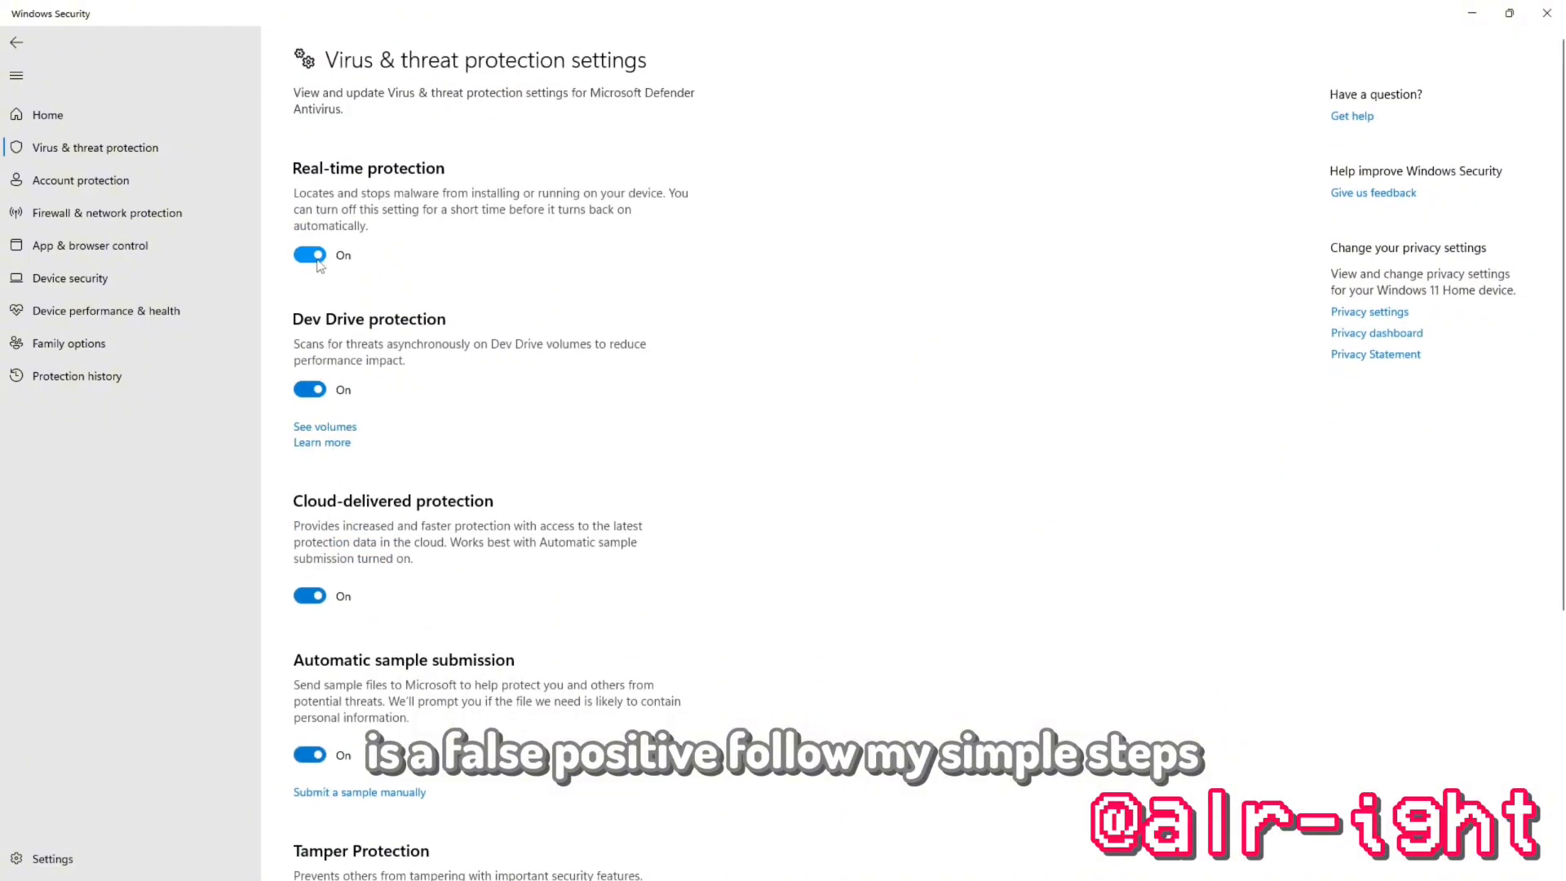
left_click(17, 42)
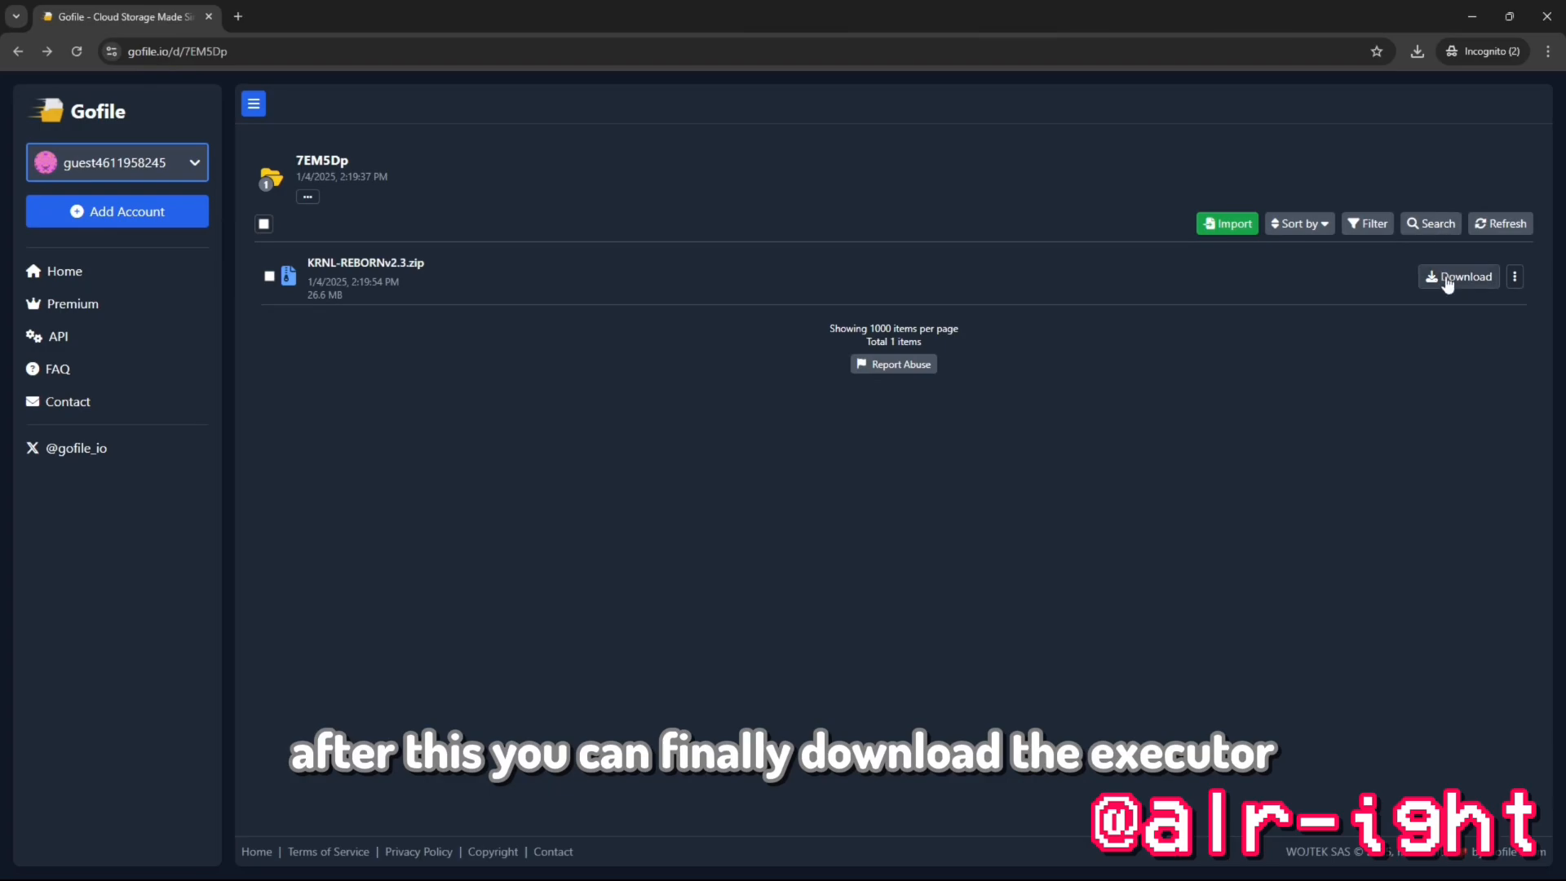
Download KRNL-REBORNv2.3.zip from Gofile and save it in the personal folder.
left_click(1459, 277)
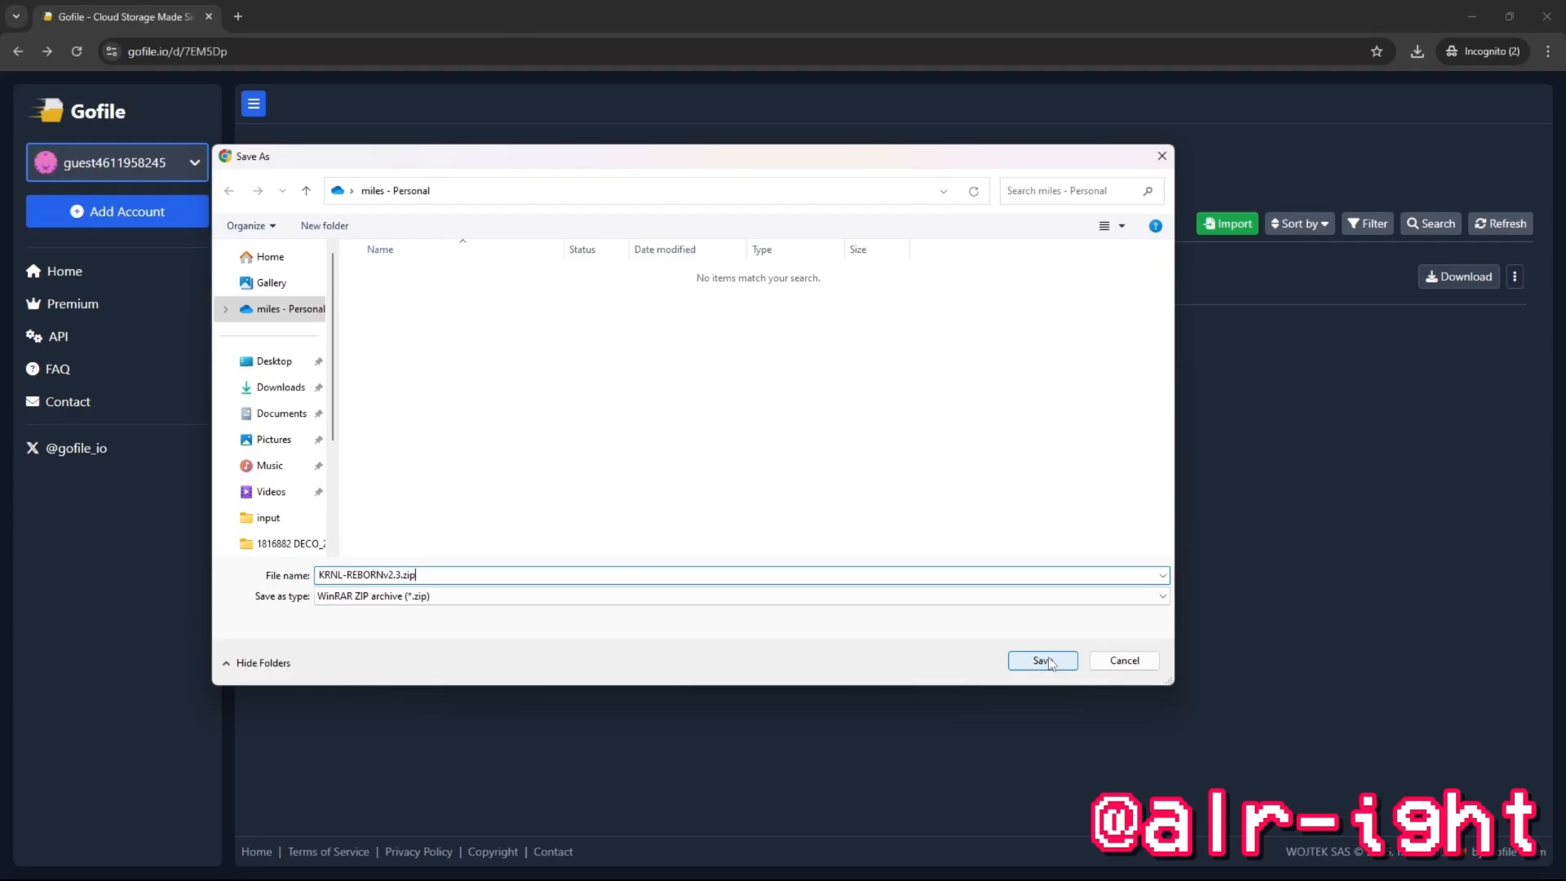
left_click(1041, 659)
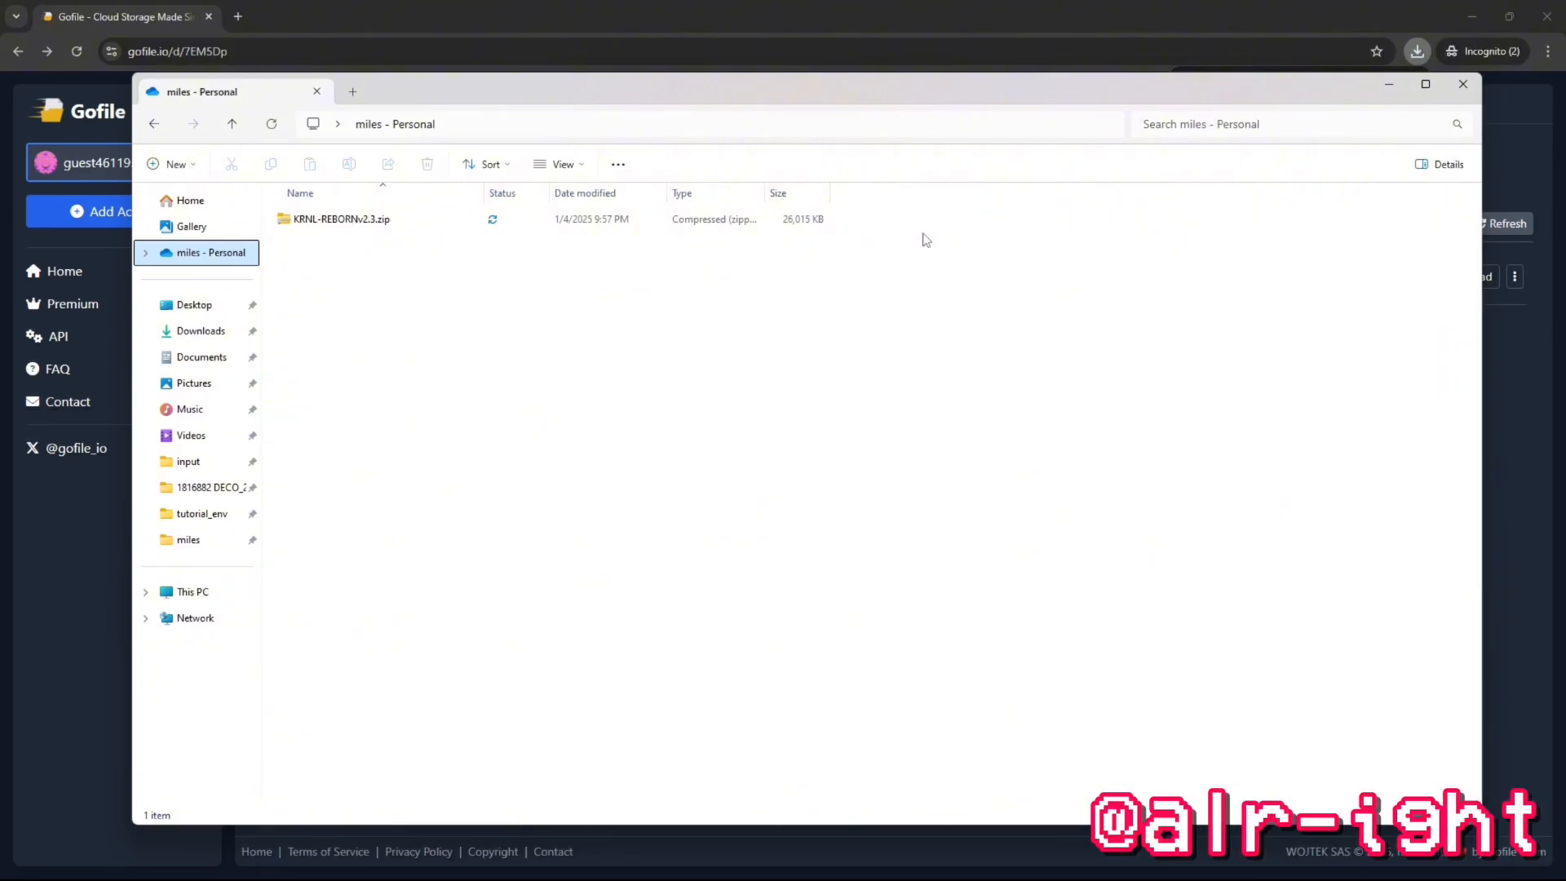
Extract All from KRNL-REBORNv2.3.zip to the default destination folder.
left_click(340, 219)
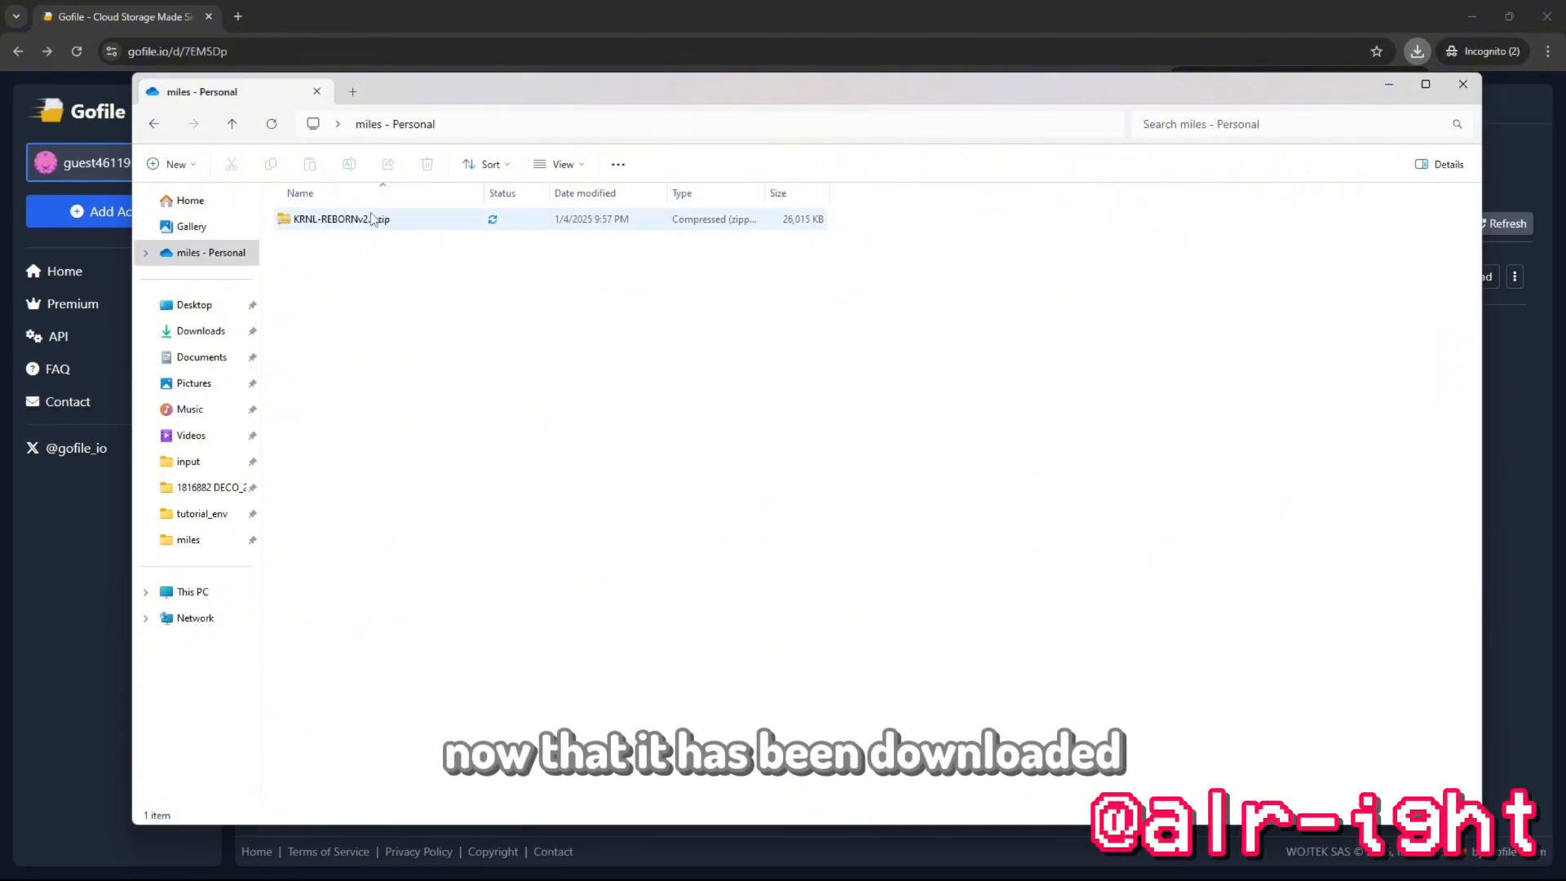
left_click(339, 218)
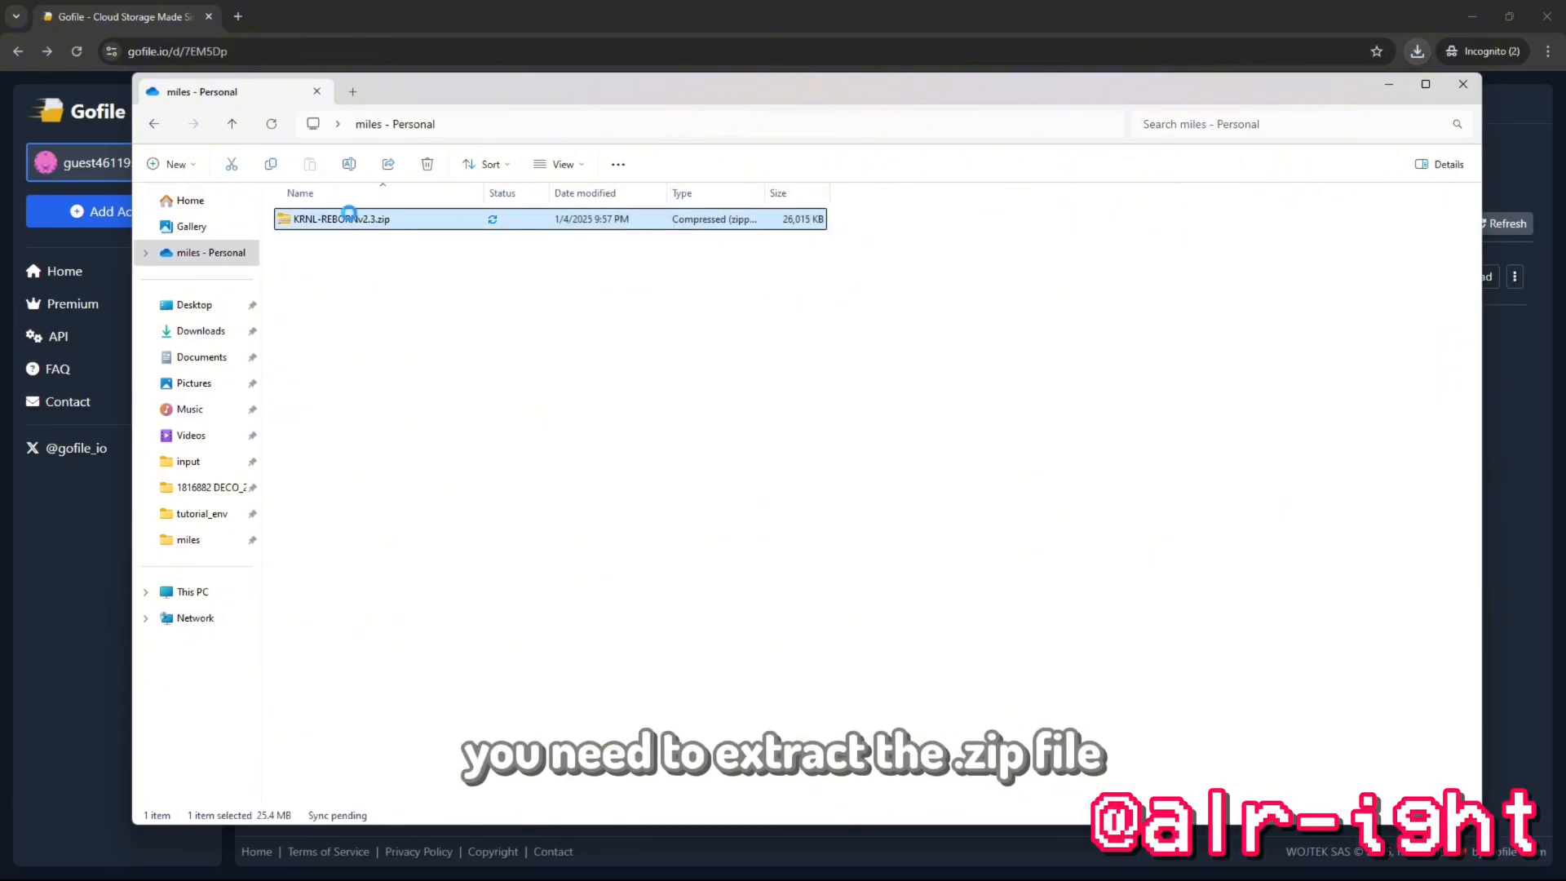
right_click(339, 218)
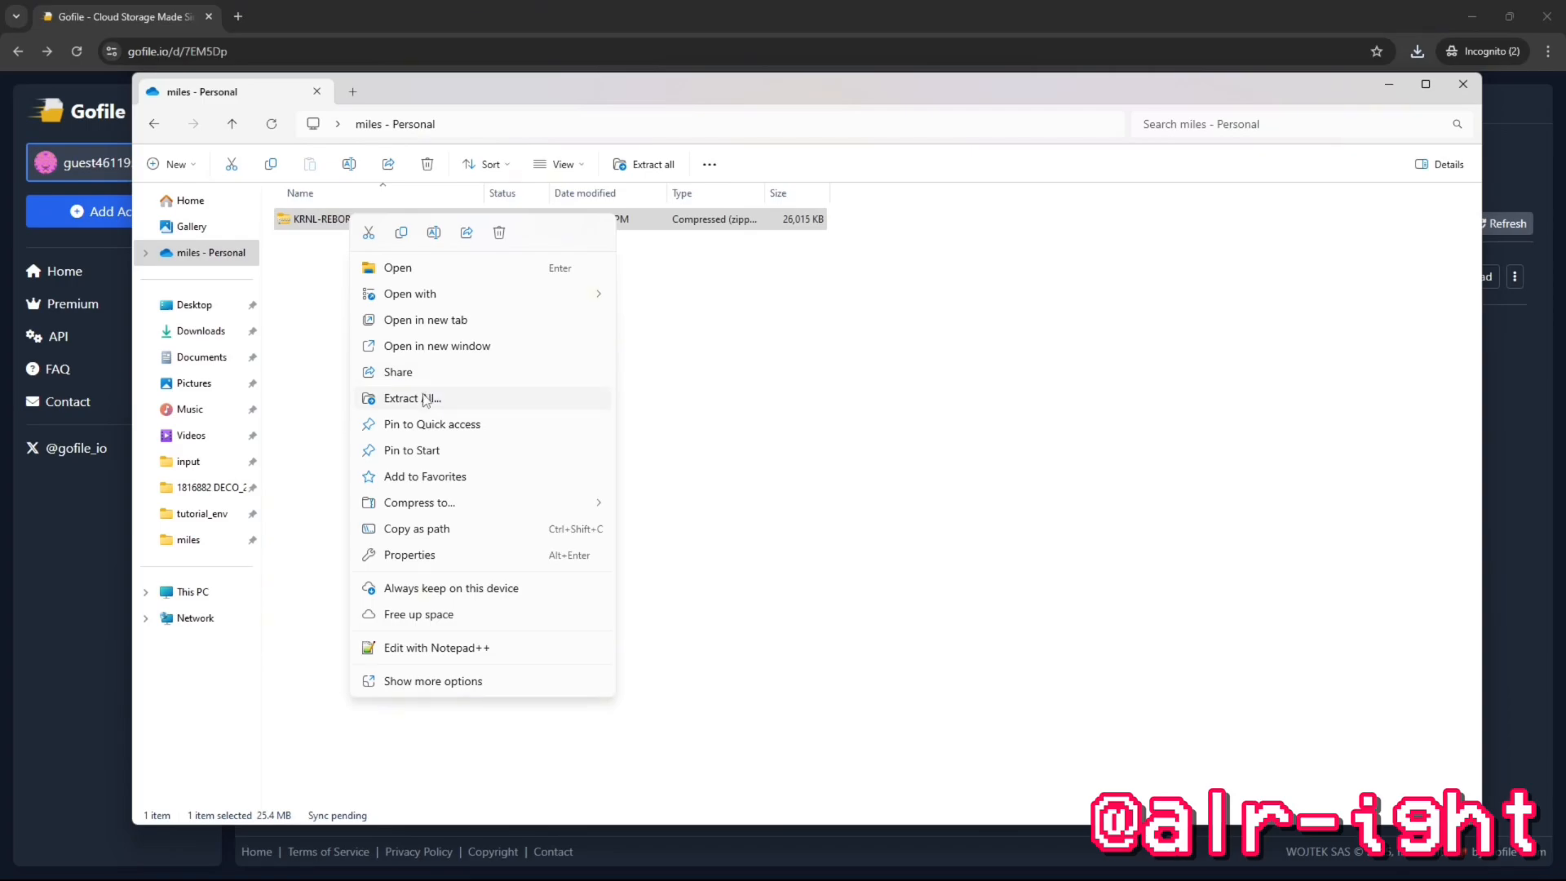
left_click(410, 397)
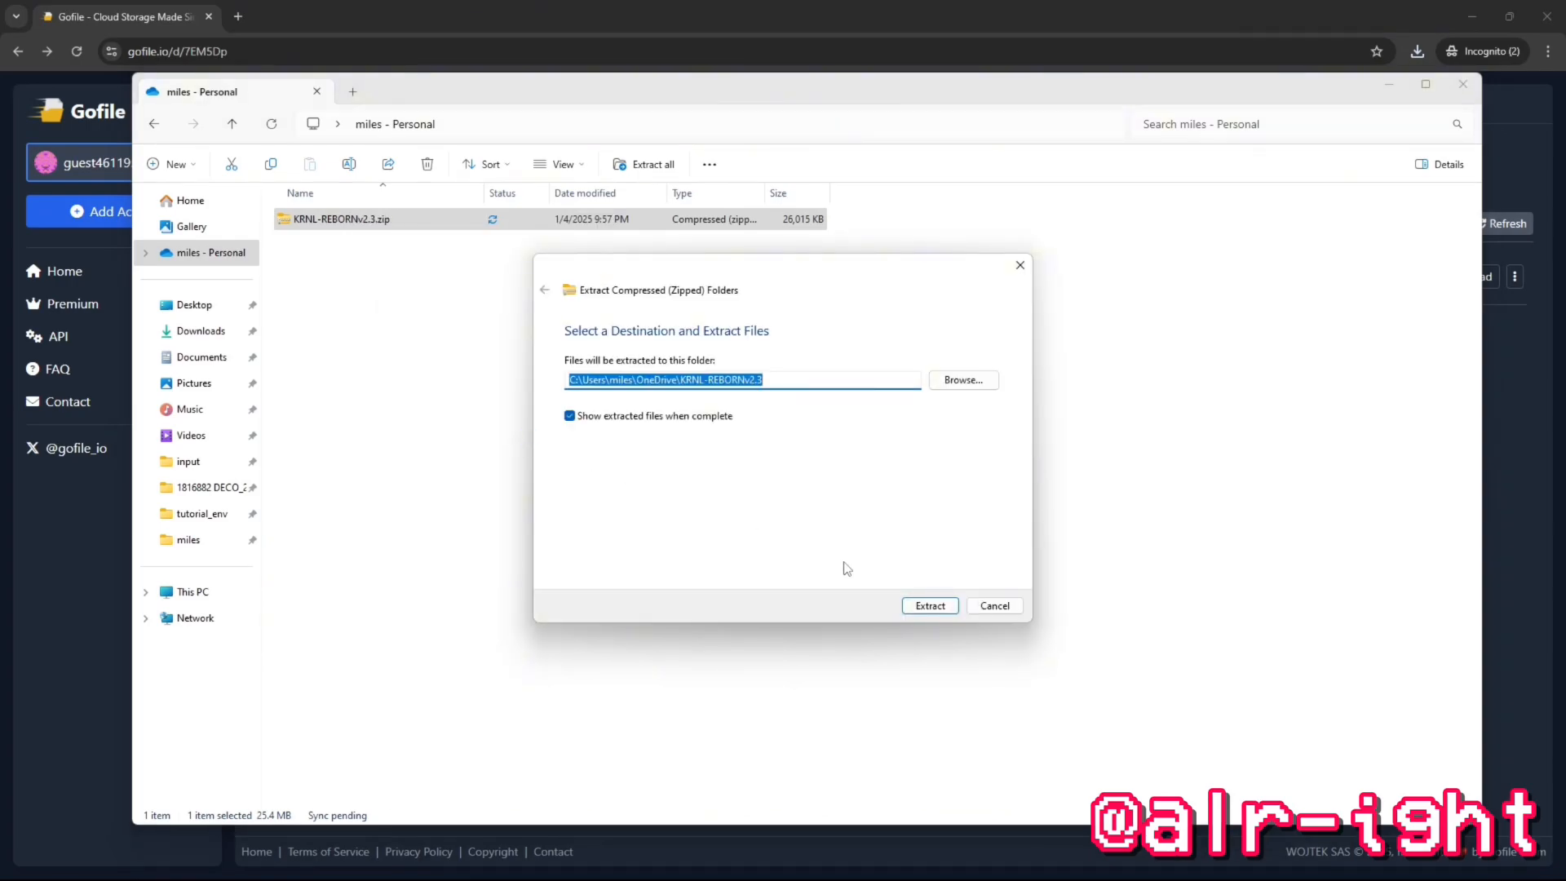
left_click(928, 605)
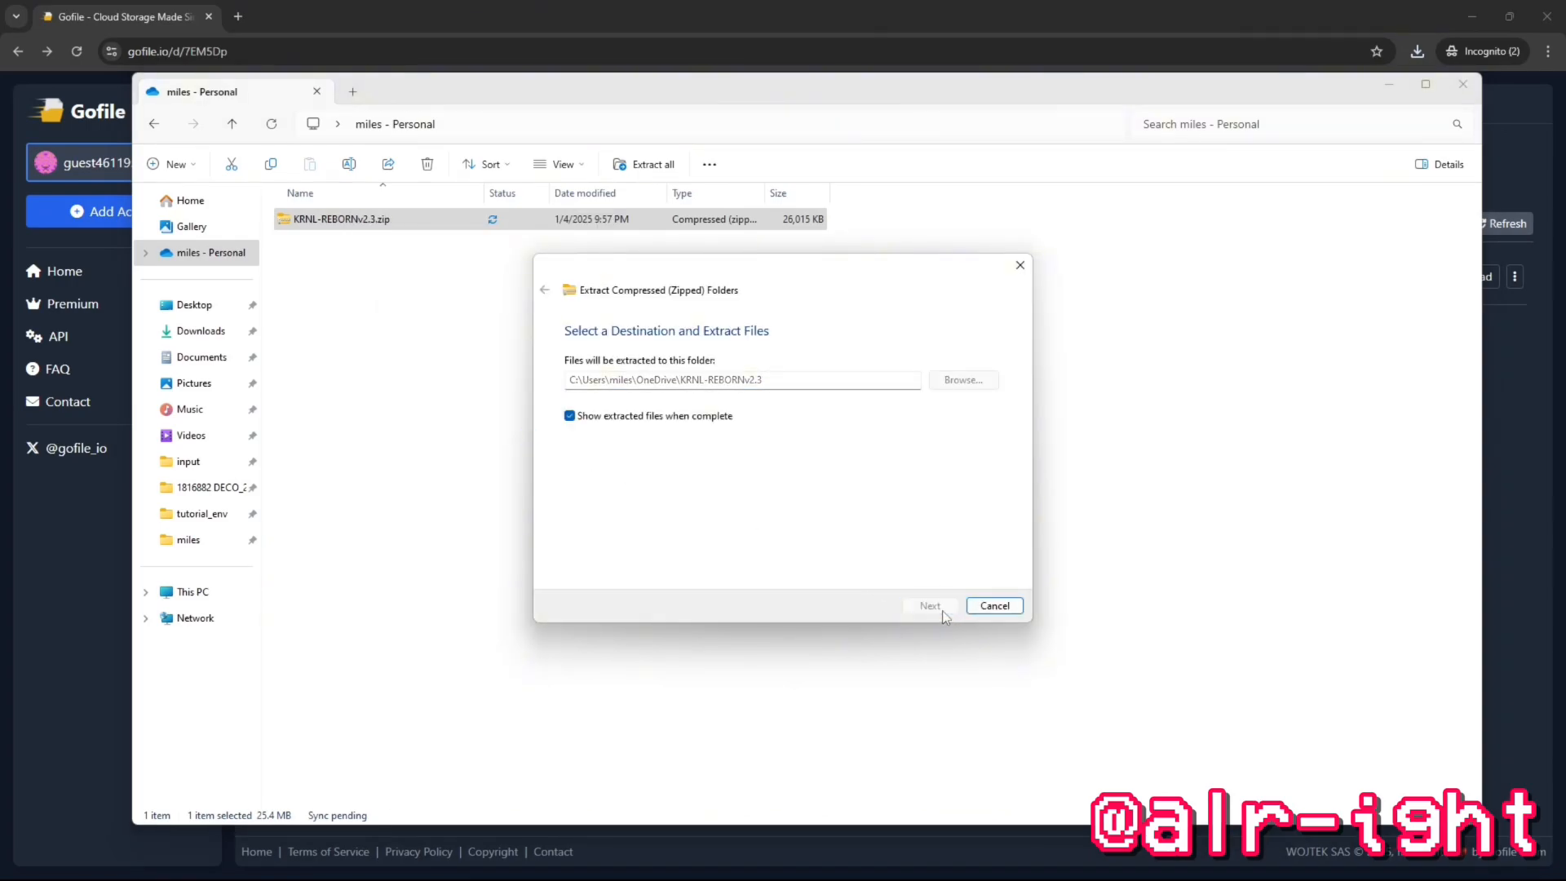
left_click(928, 605)
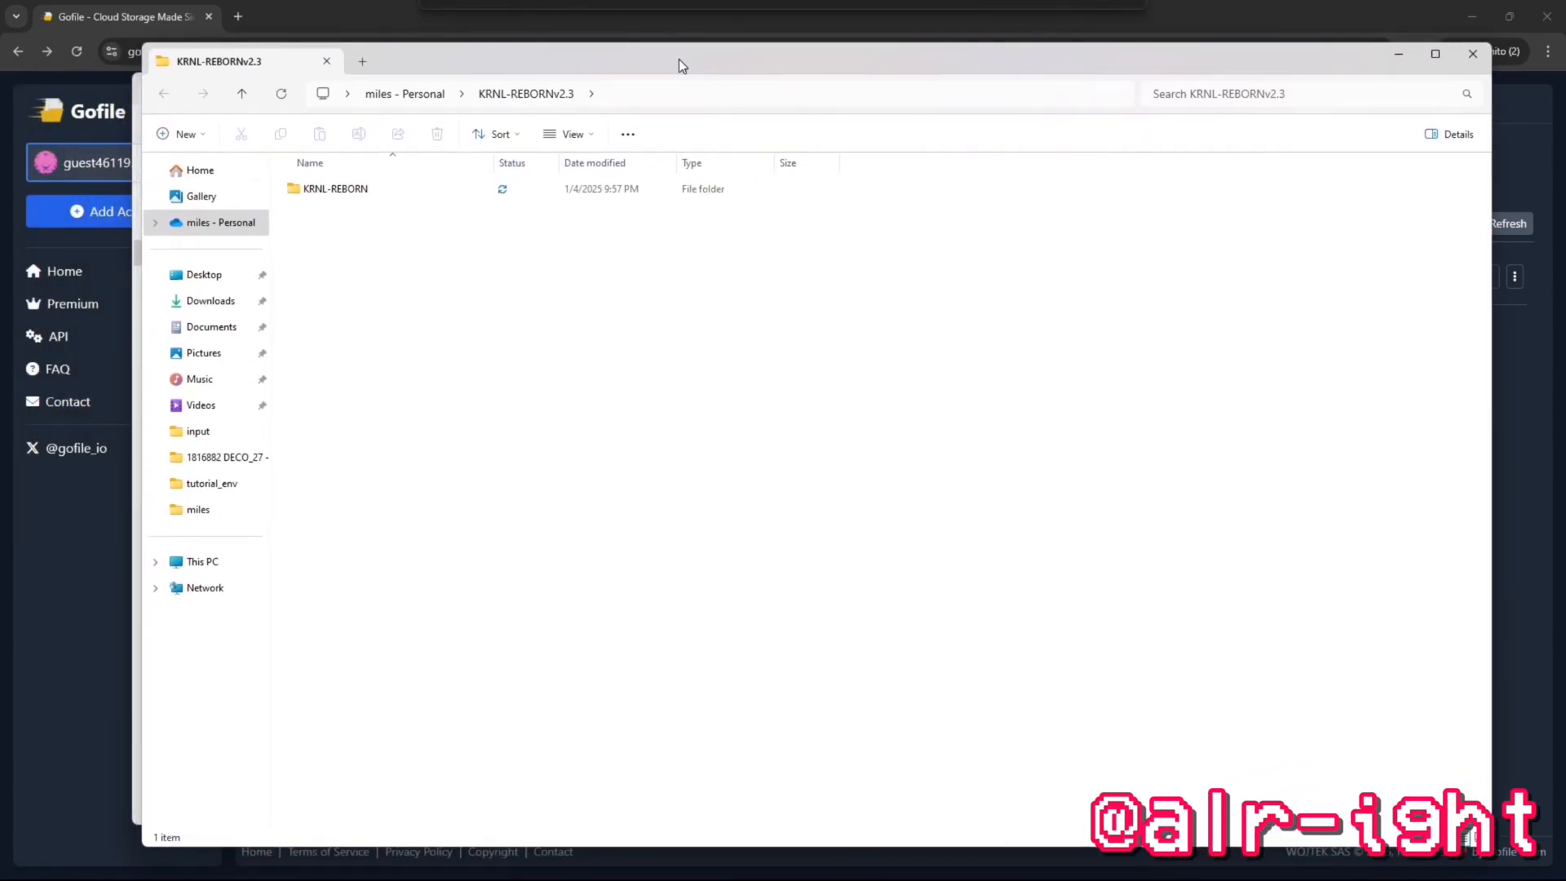
Open the KRNL-REBORN folder, then its nested KRNL-REBORN folder with krnlss.exe.
double_click(334, 188)
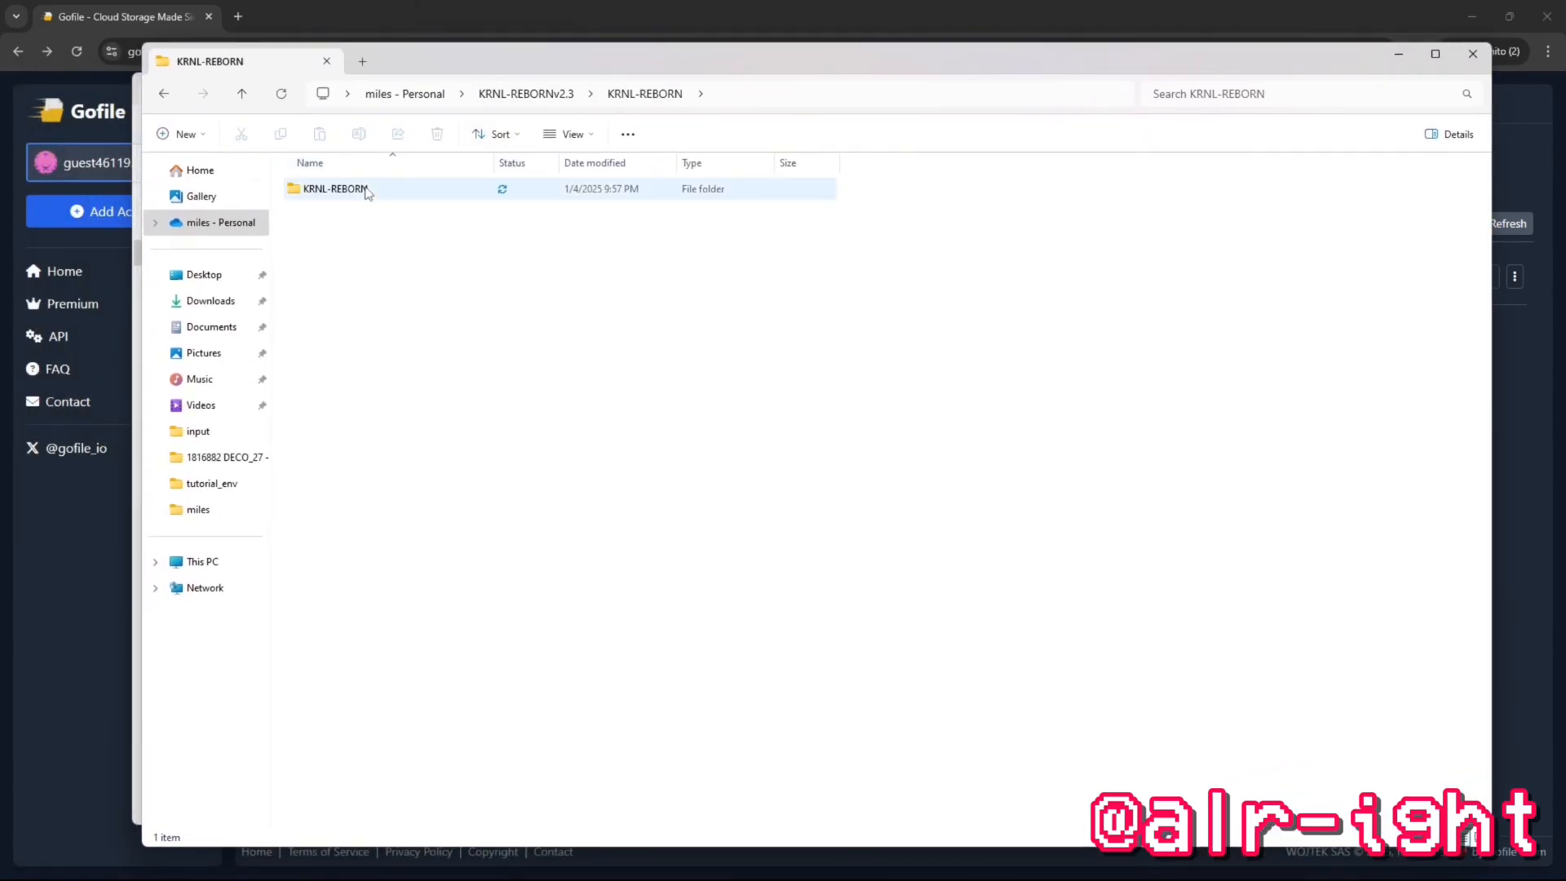
double_click(334, 188)
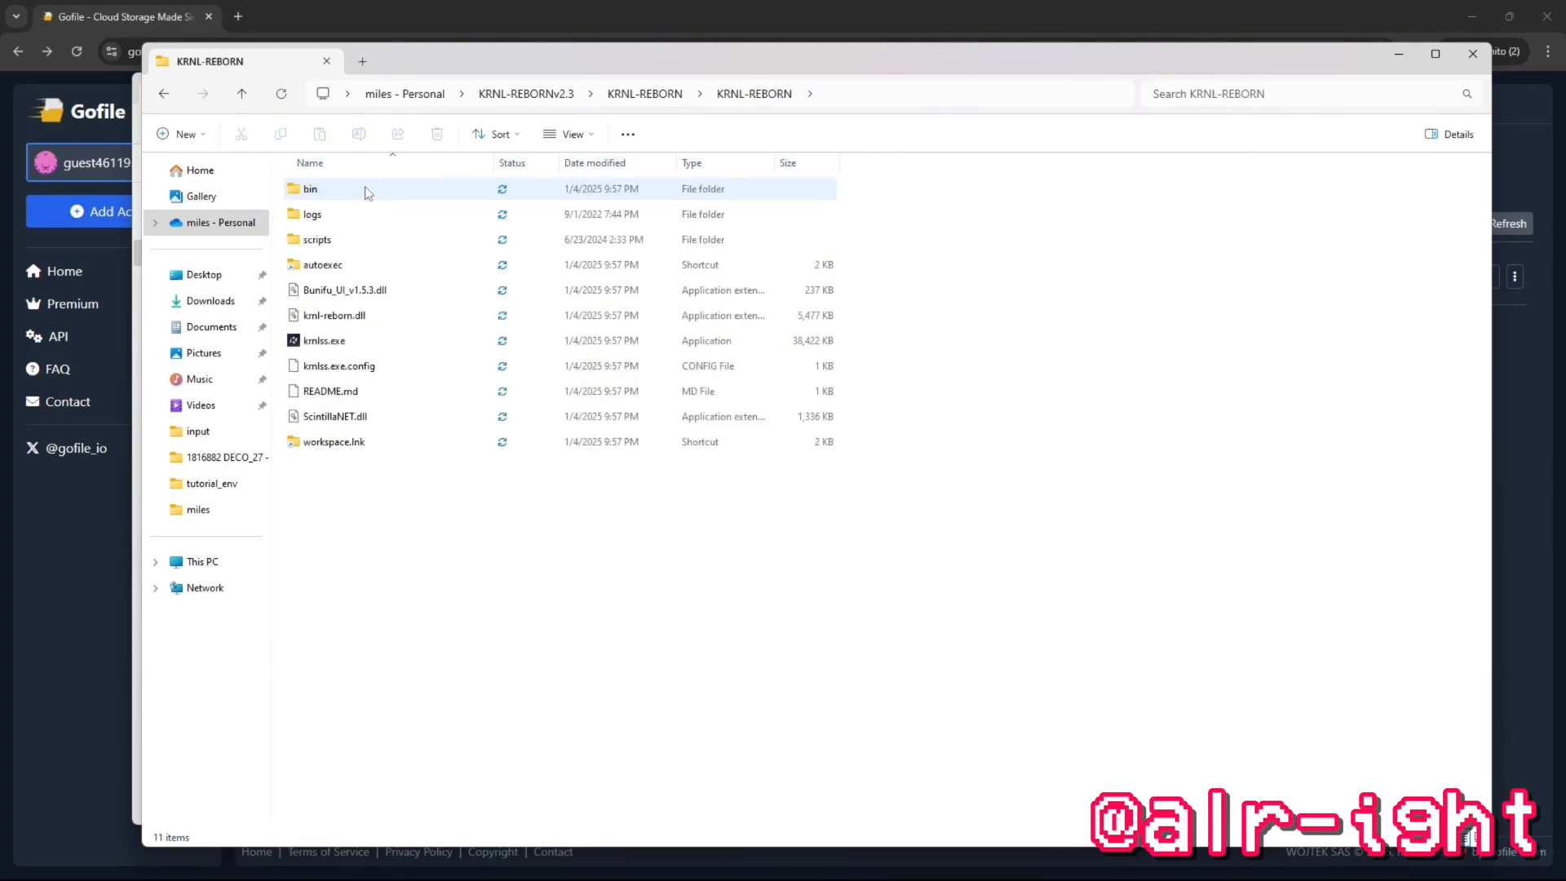
left_click(324, 341)
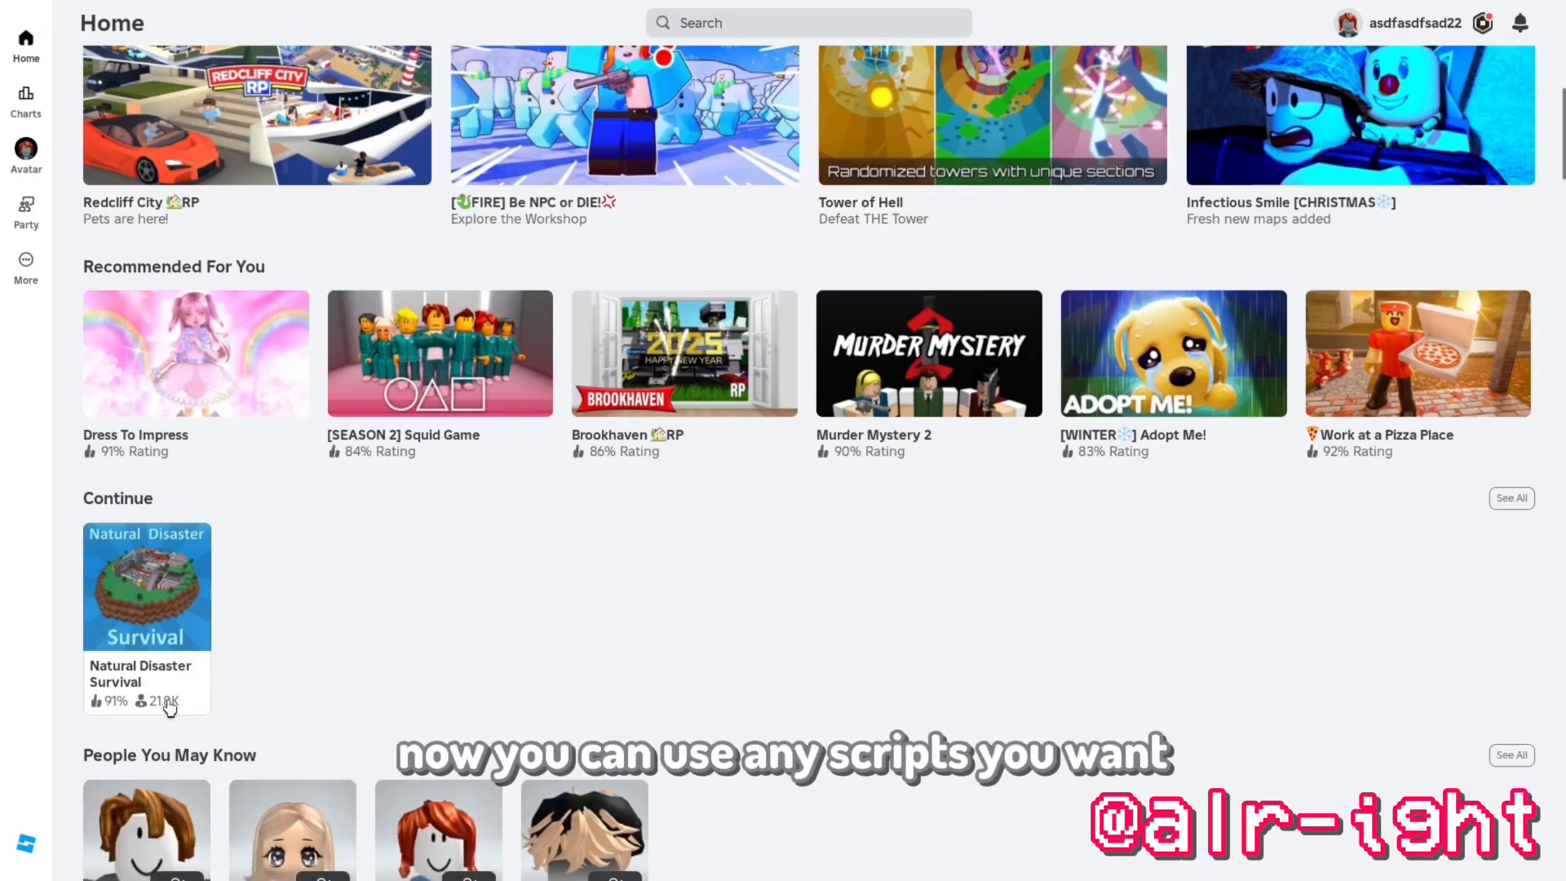
Join the game tile under Continue on the Roblox home page.
left_click(146, 586)
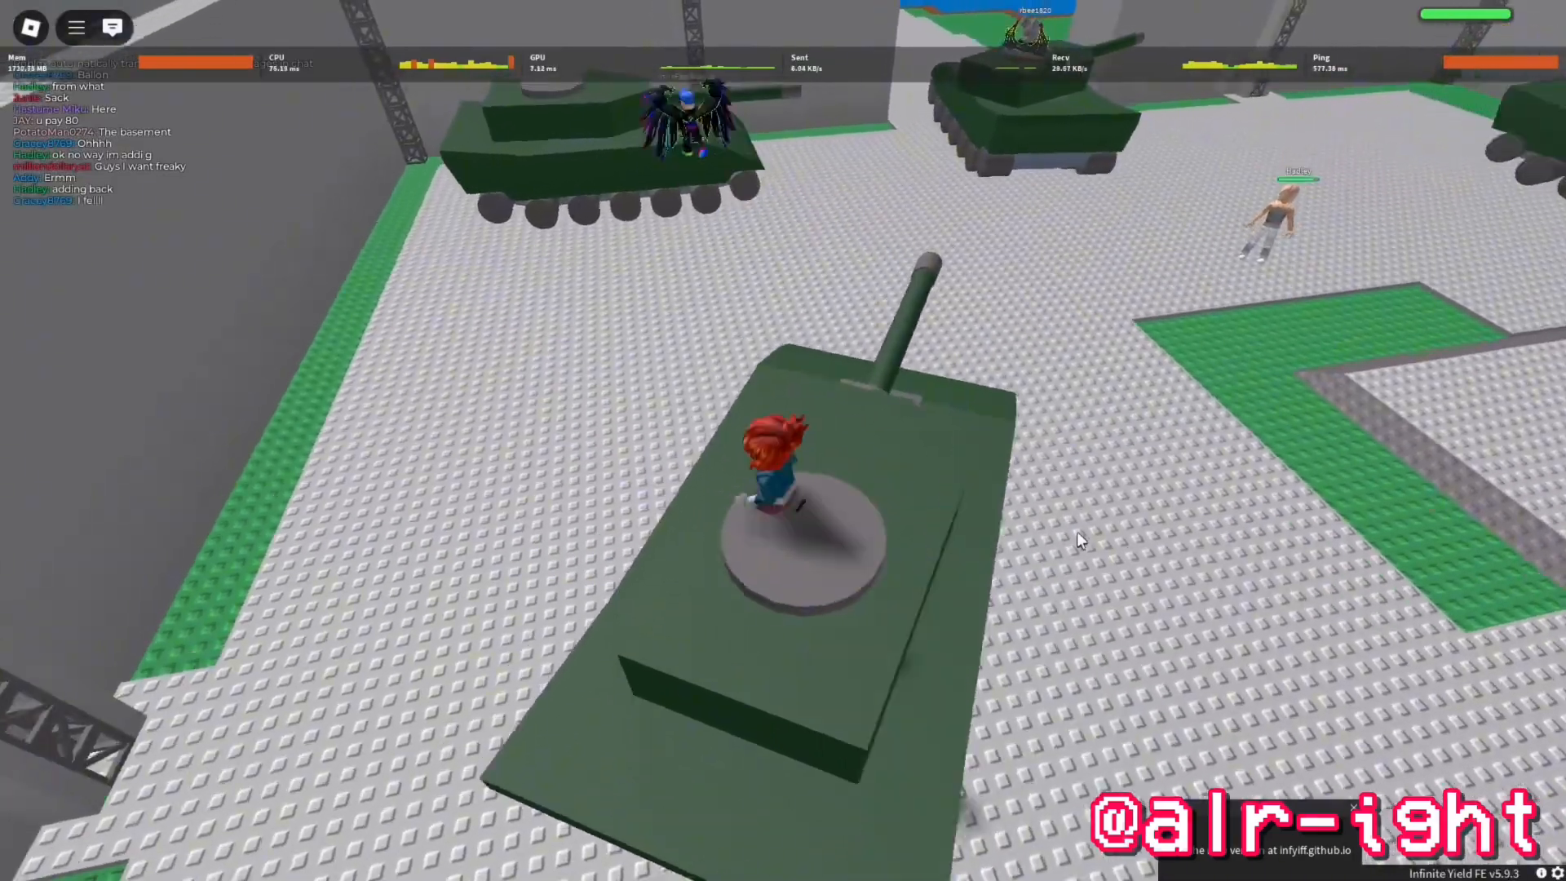
Enter 'vfl' in the Infinite Yield command bar to show vehiclefly suggestions.
type("vfl")
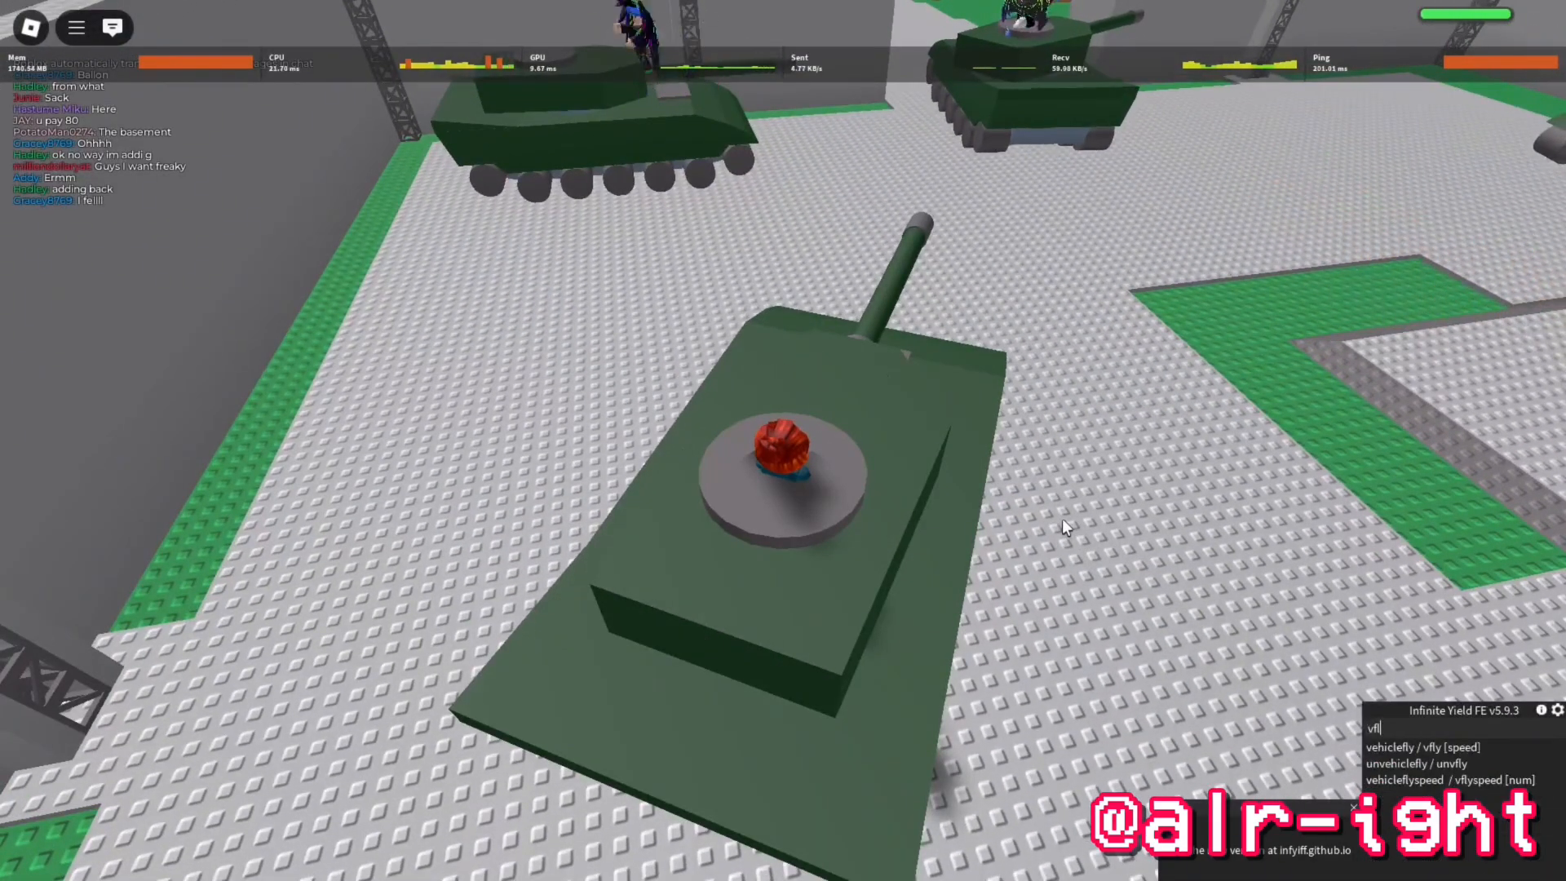